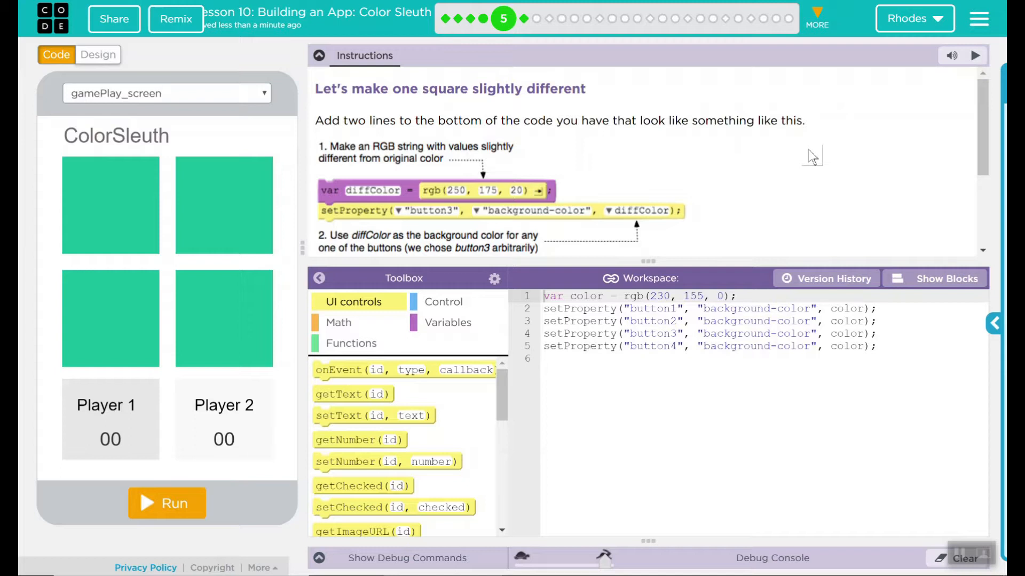
mouse_move(687, 69)
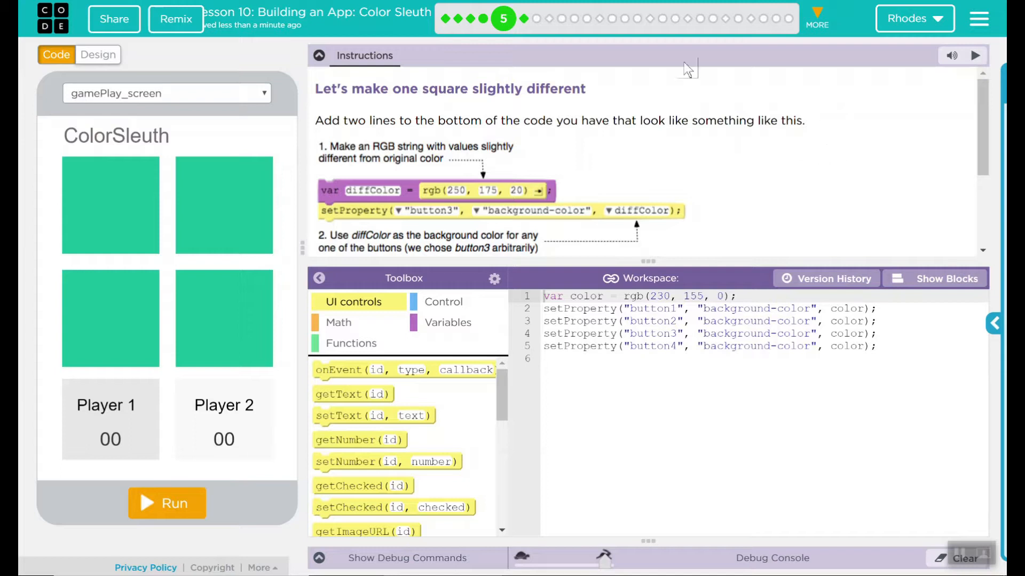
Label the existing color code with an '//older code' comment above and '//new code' below
scroll(down, 3)
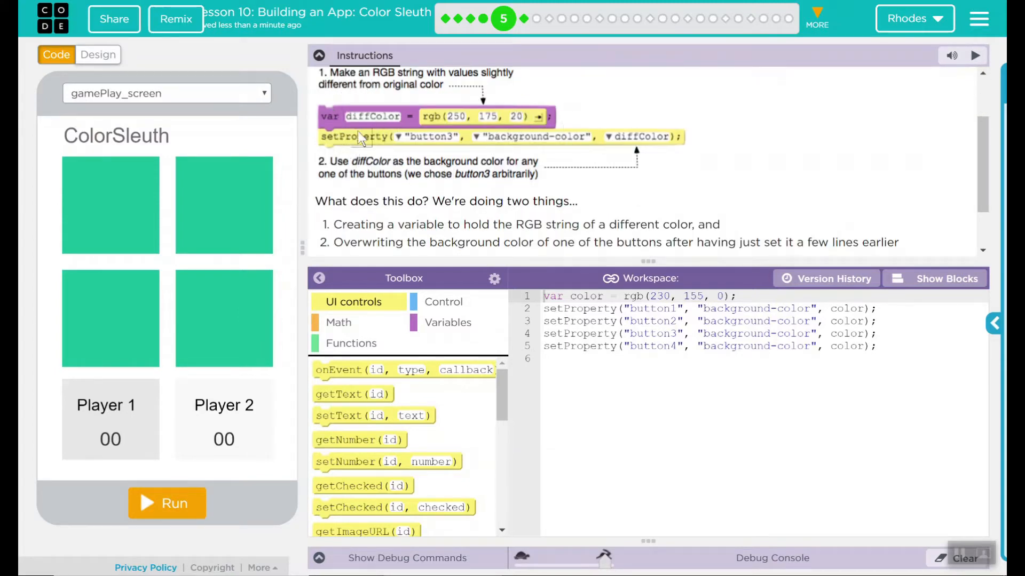
mouse_move(529, 144)
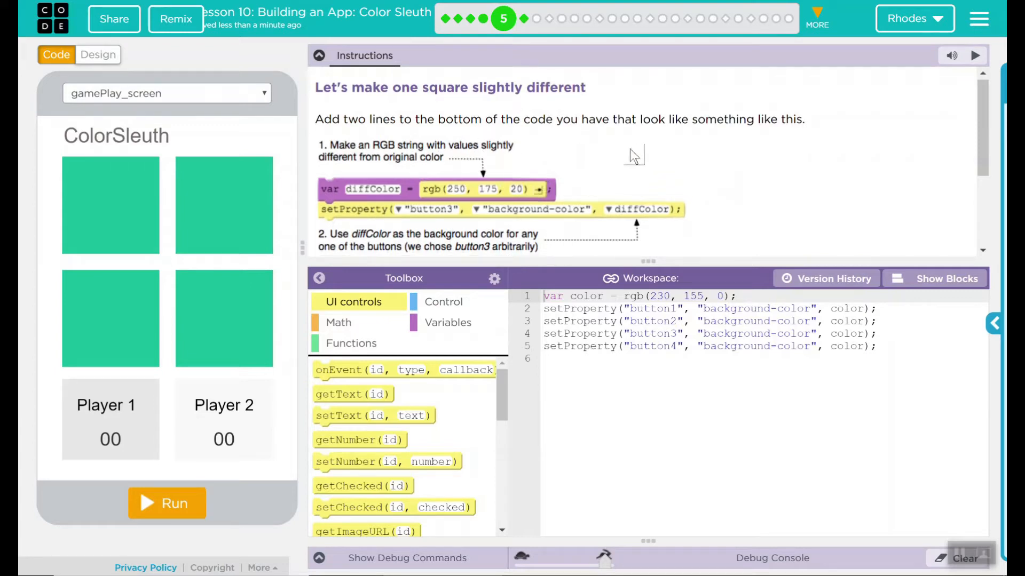
scroll(down, 3)
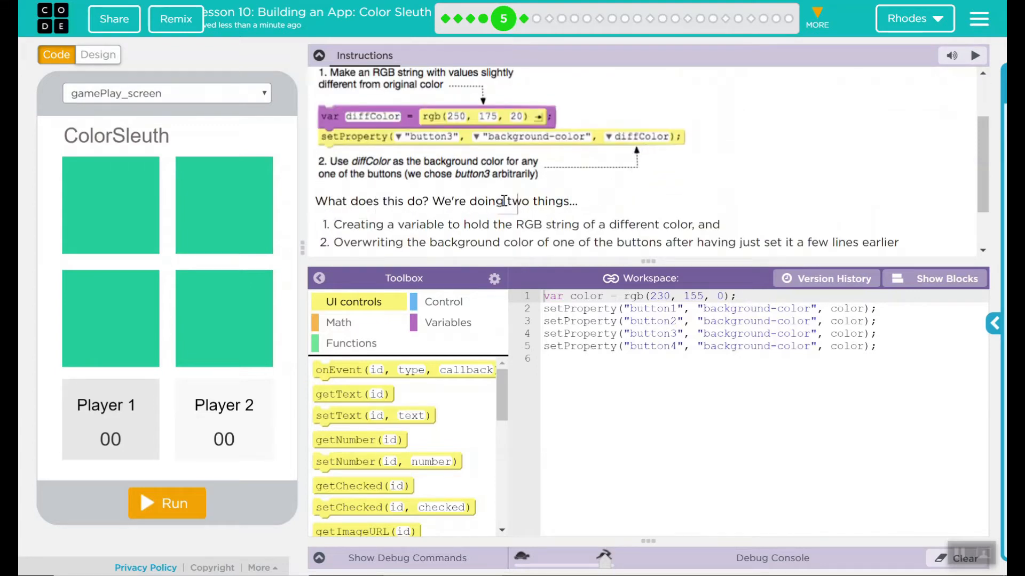
mouse_move(669, 199)
text(//)
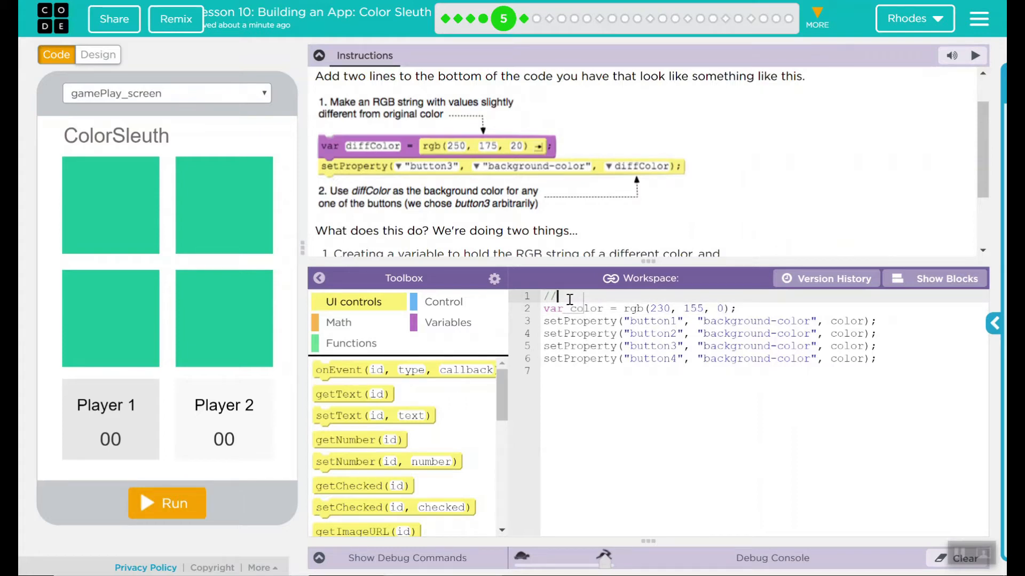
text(order code)
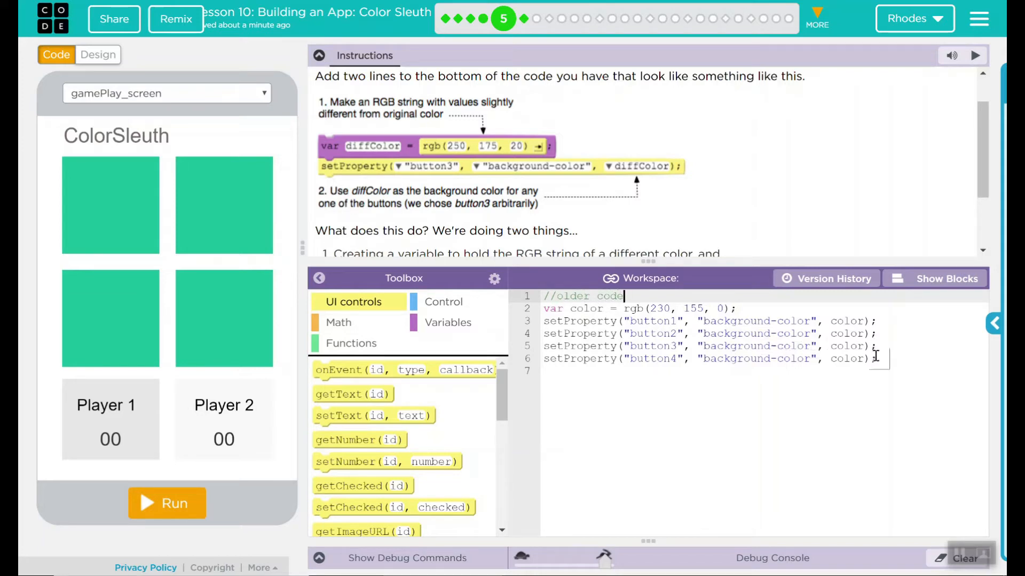
text(//)
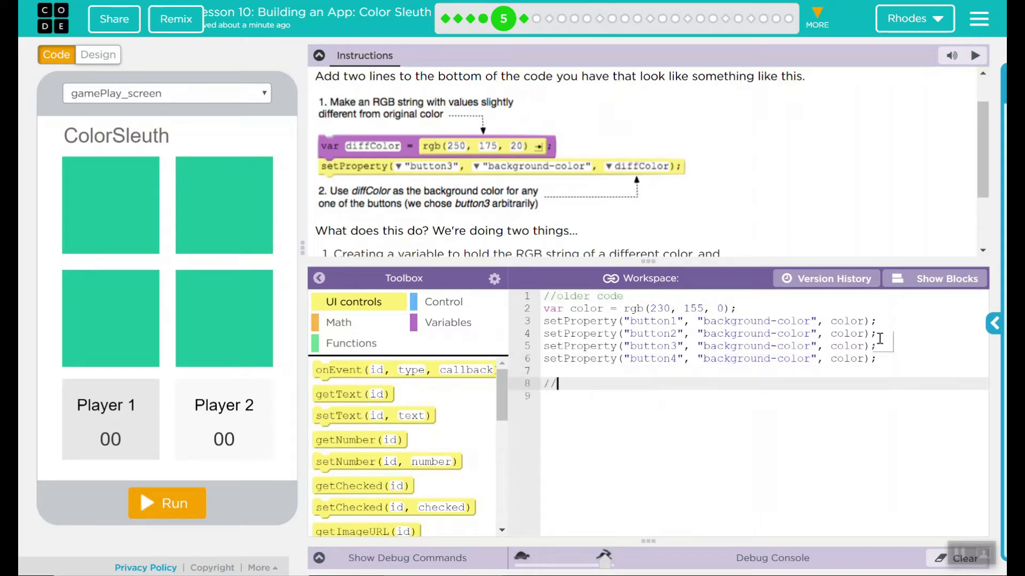
text(new code)
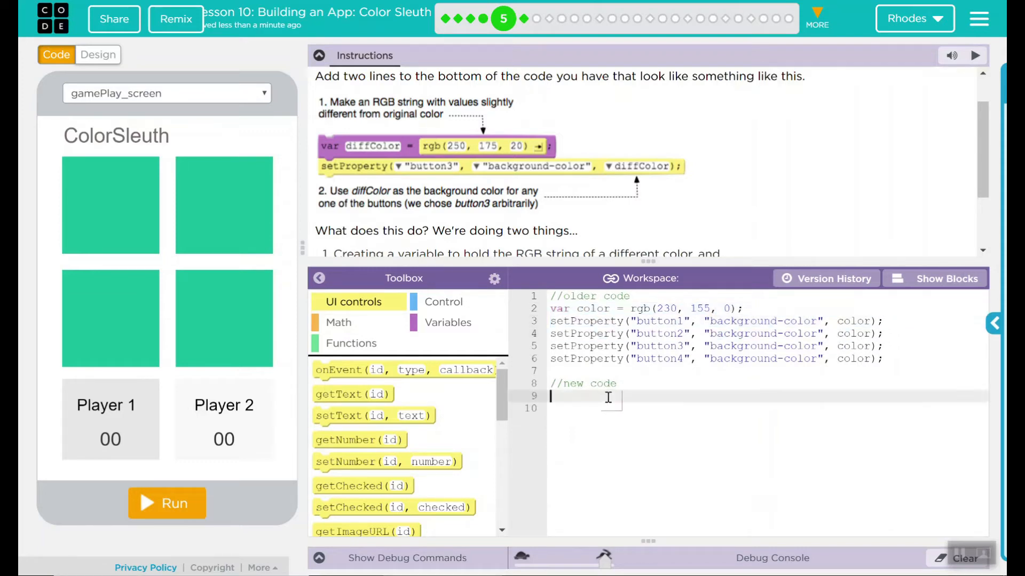
Under //new code, declare diffColor as rgb(250, 175, 20) and set button1's background to diffColor
text(var color = rgb(230, 155, 0);)
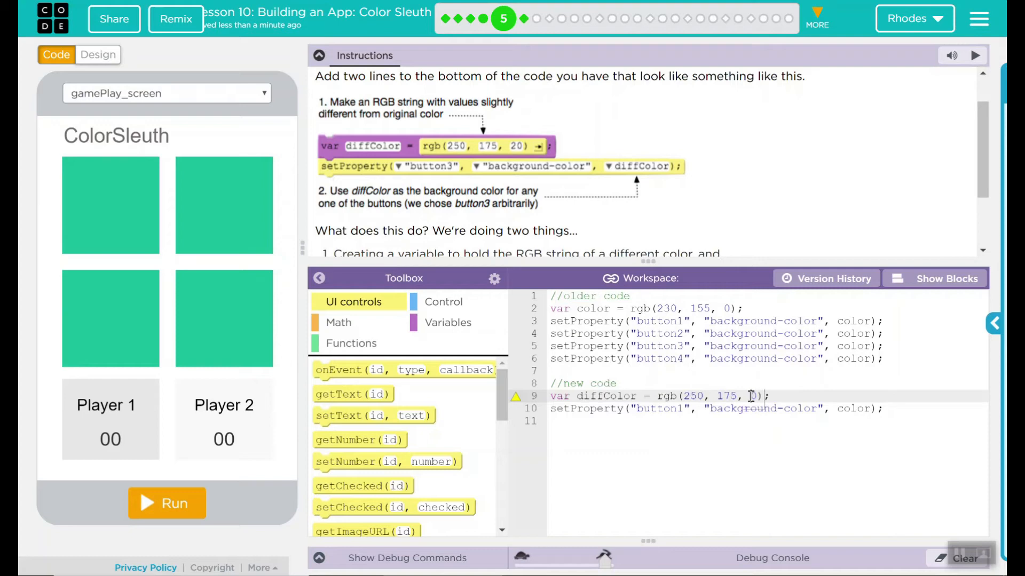
text(2)
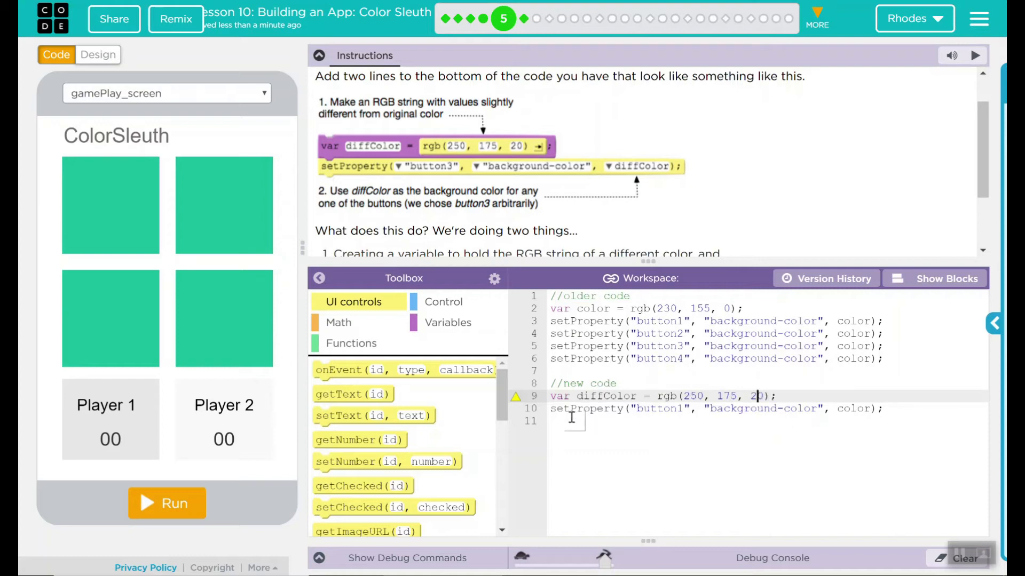
mouse_move(853, 409)
text(diffC)
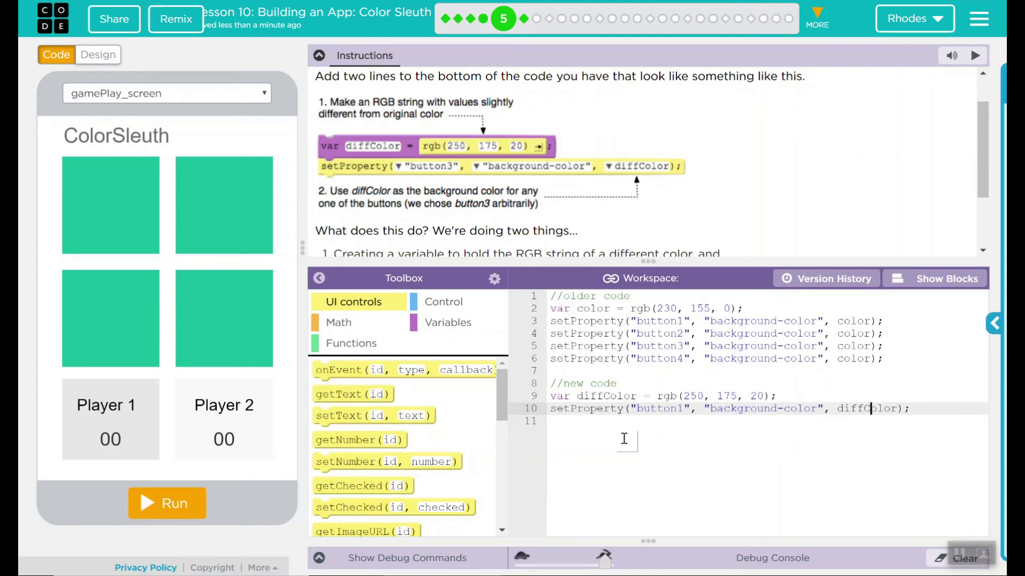
Run the app to see one lighter orange square, then submit puzzle 5 as finished
click(167, 503)
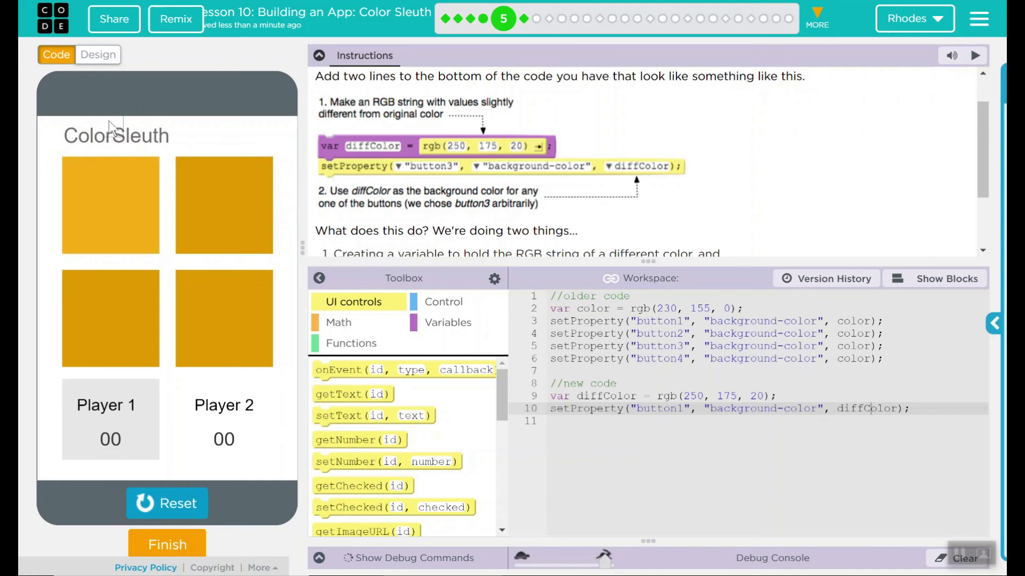
mouse_move(52, 192)
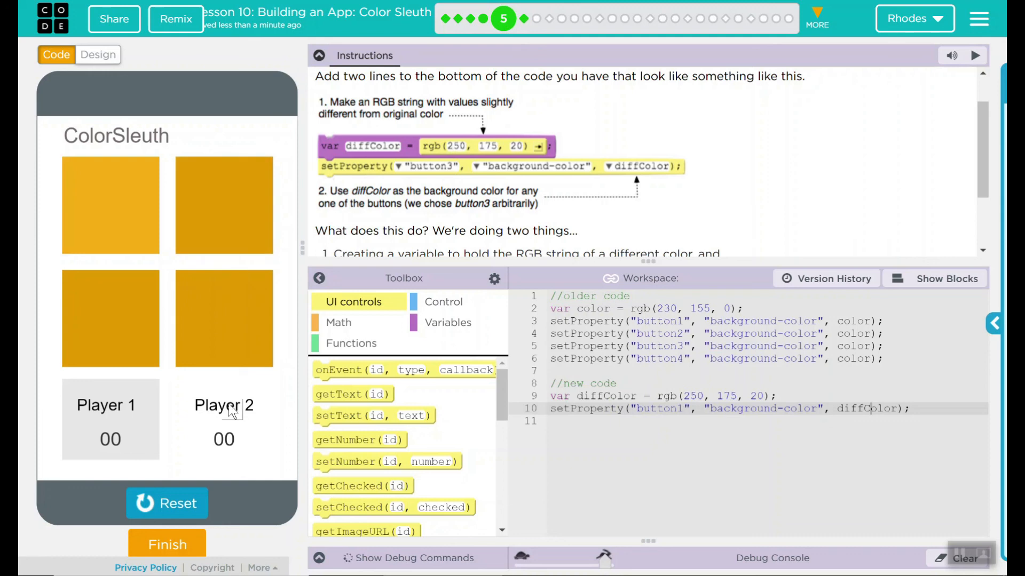
mouse_move(200, 529)
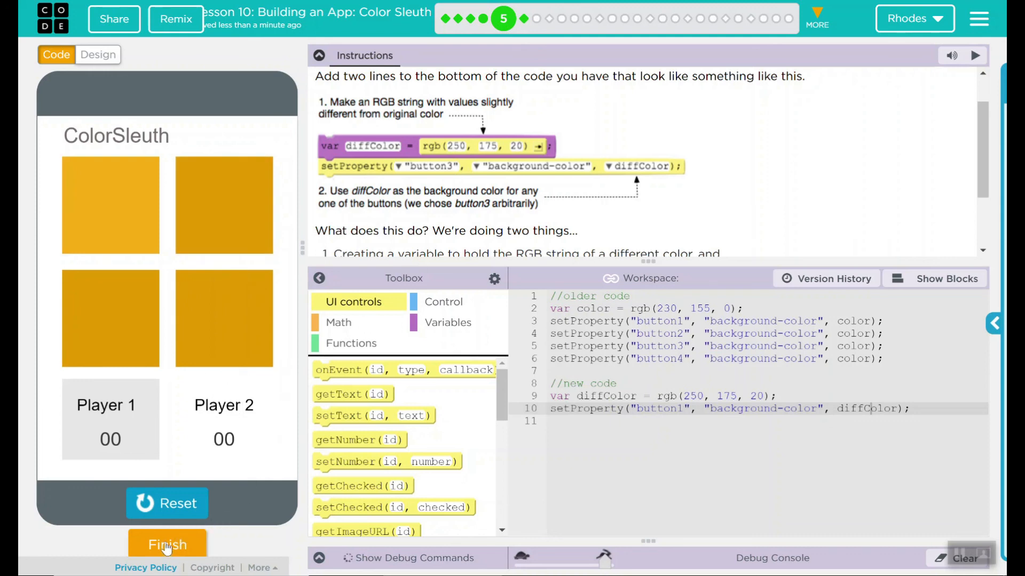
click(167, 544)
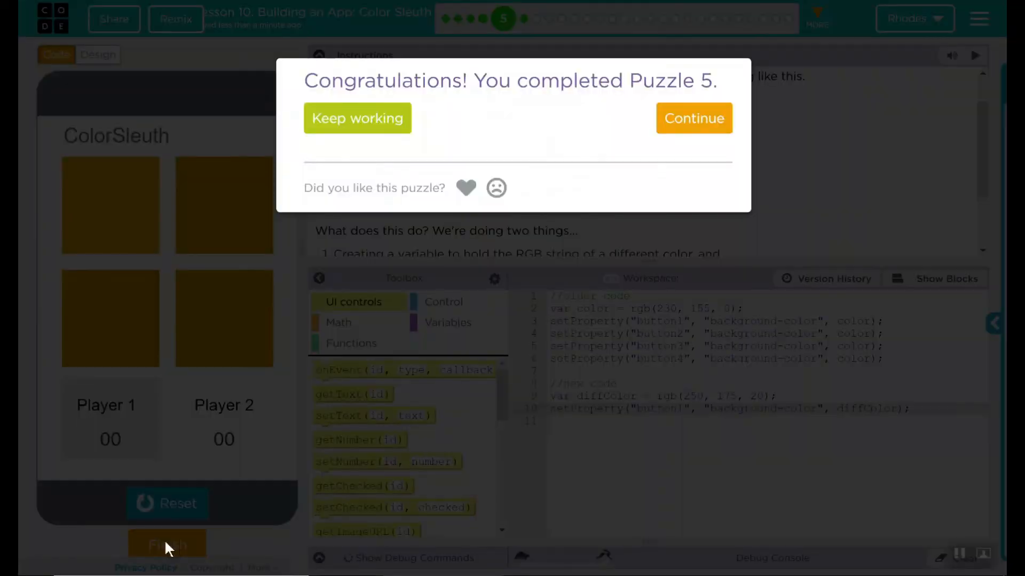